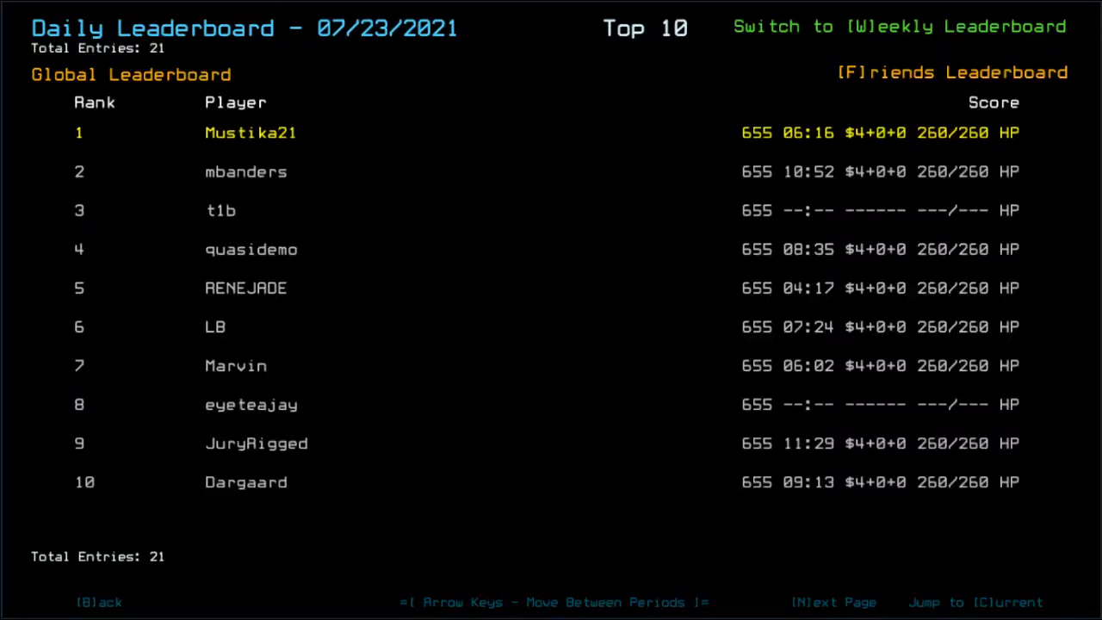
pyautogui.moveTo(640, 264)
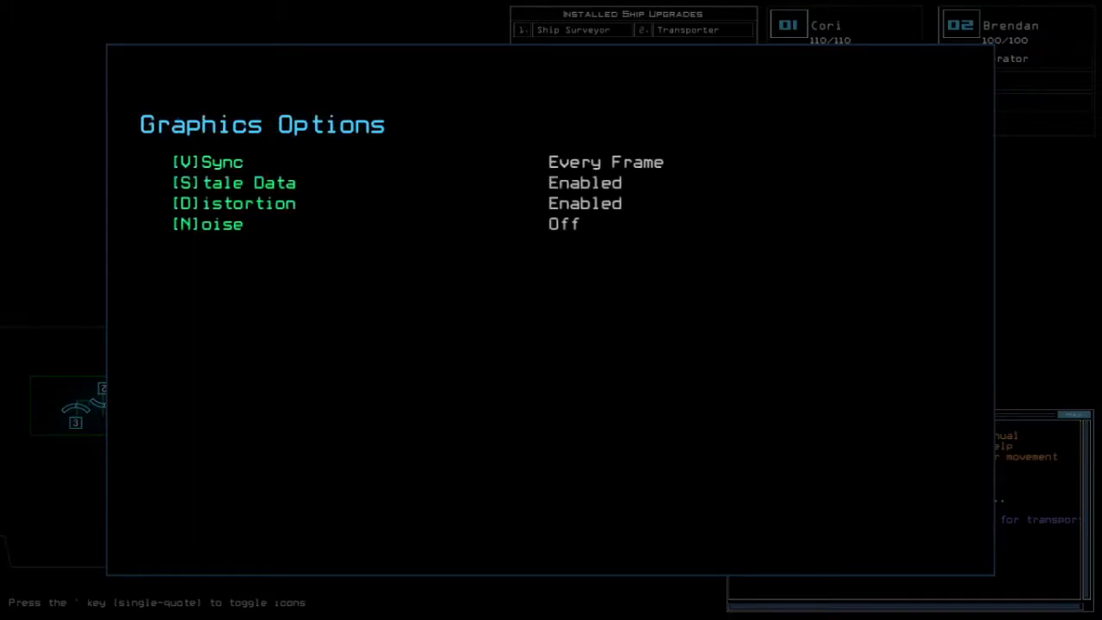
# Dismiss Graphics Options to bring back the r1–r12 schematic with r2 reported clear
pyautogui.write('c')
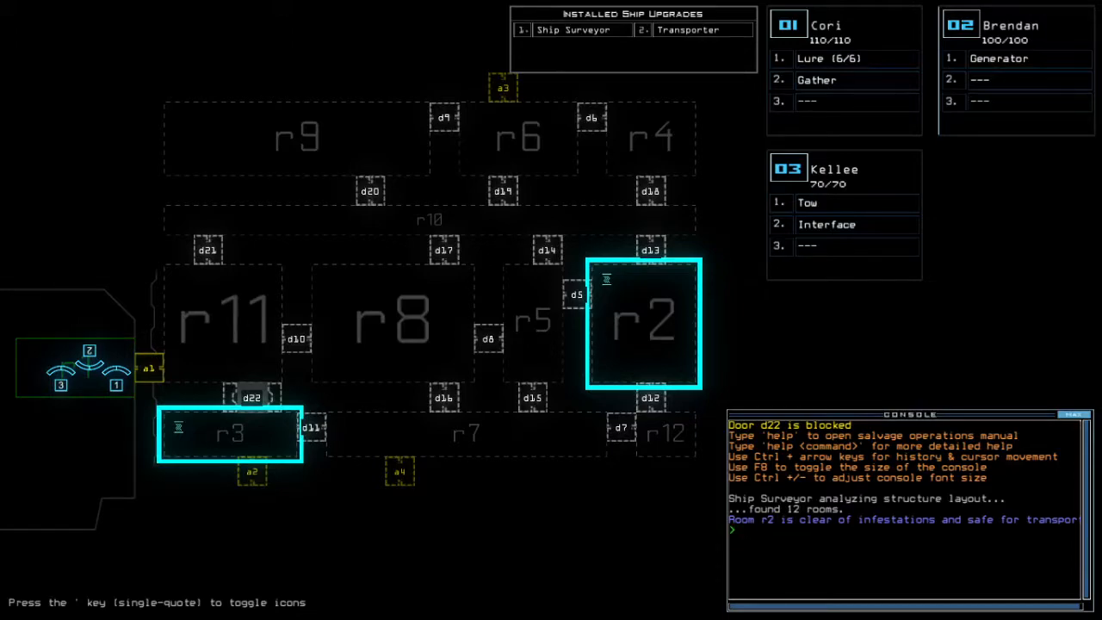
# Transport drone 3 Kellee into room r3, close its four doors and gather scrap twice
pyautogui.write('status')
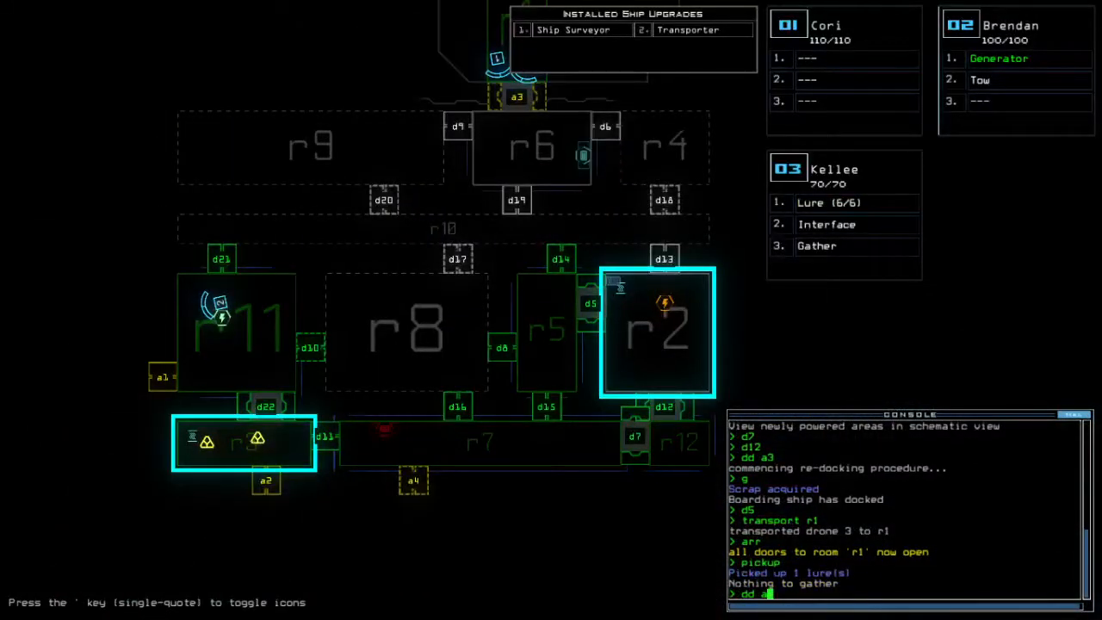
pyautogui.write('transport')
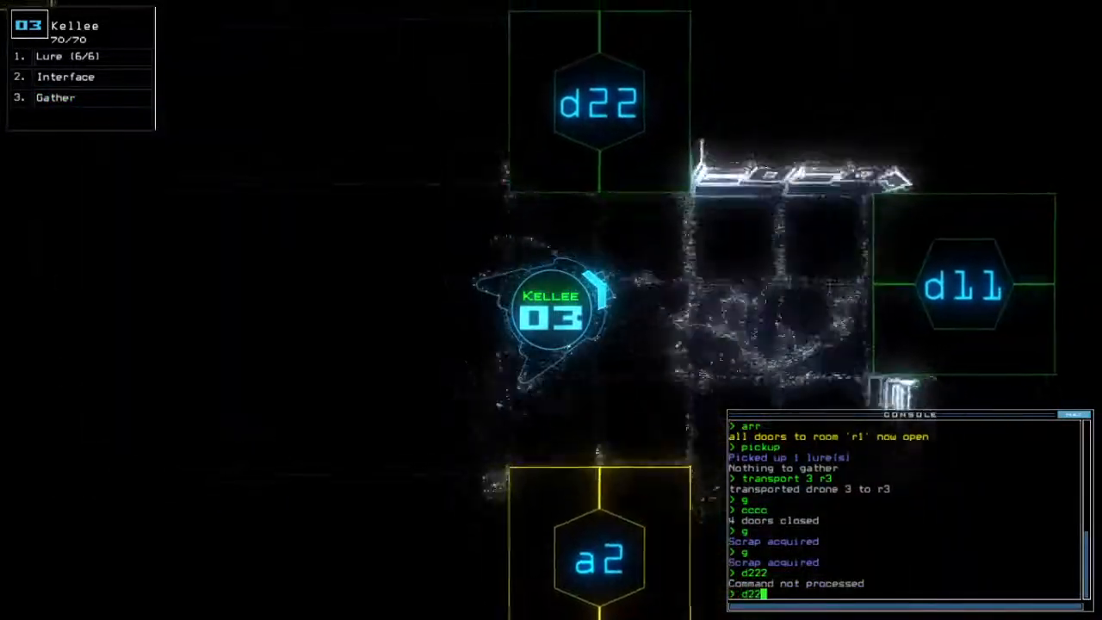
# Drop the lure, seal room r1, and move drone 2 Brendan into r2 with its generator active
pyautogui.write('d10')
pyautogui.press('enter')
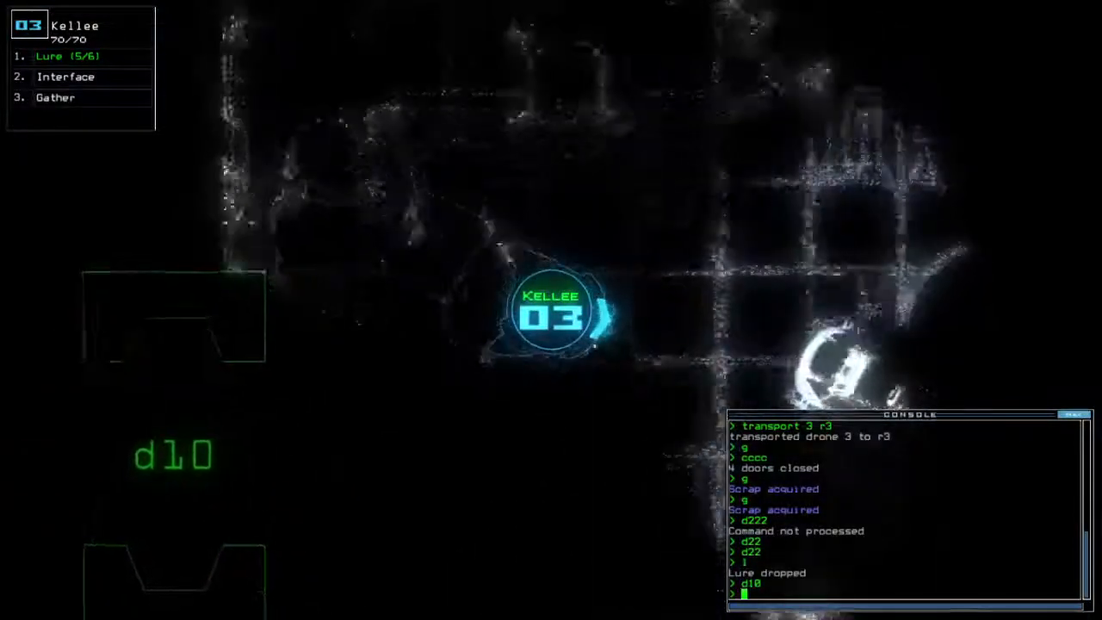
pyautogui.write('swap')
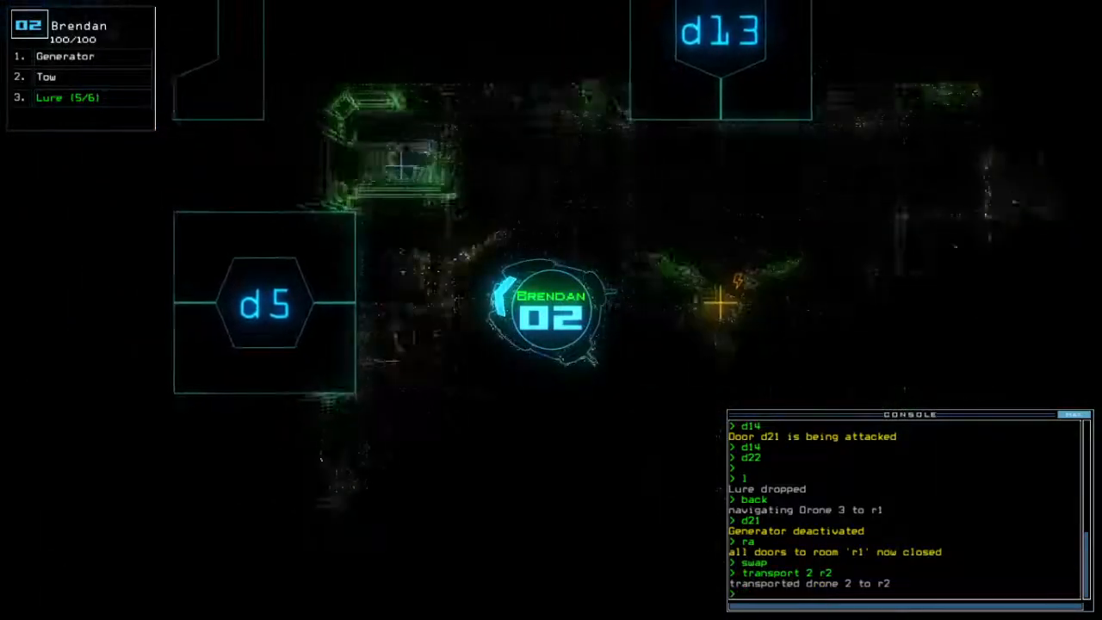
pyautogui.write('generator')
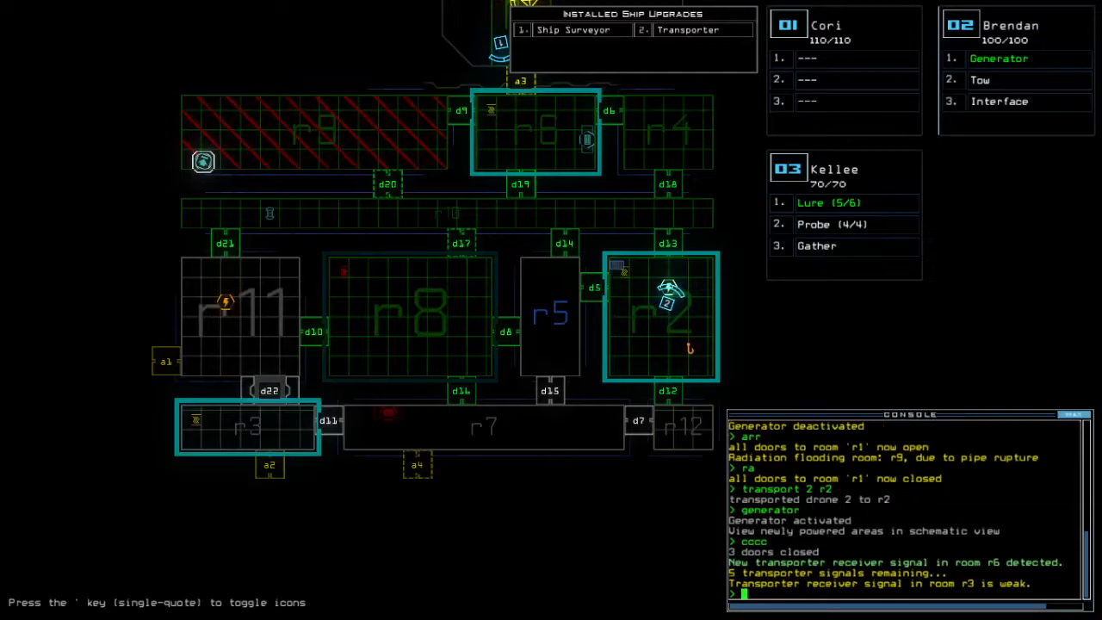
# Recover the probe and lure, close door d5, and re-dock all three drones at airlock a4
pyautogui.write('transport')
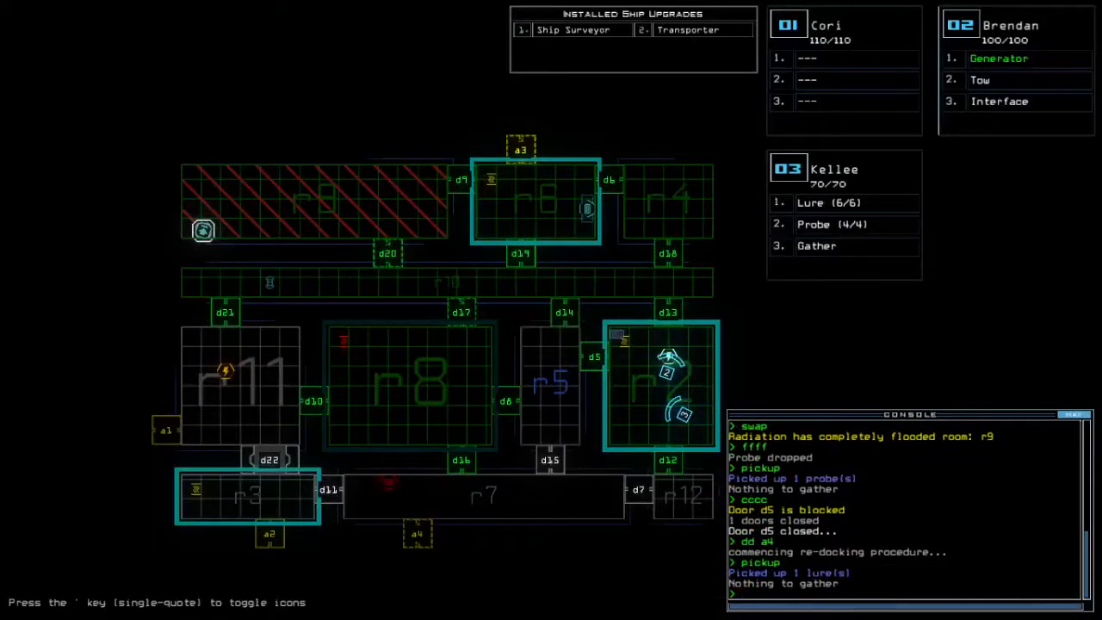
pyautogui.write('ty')
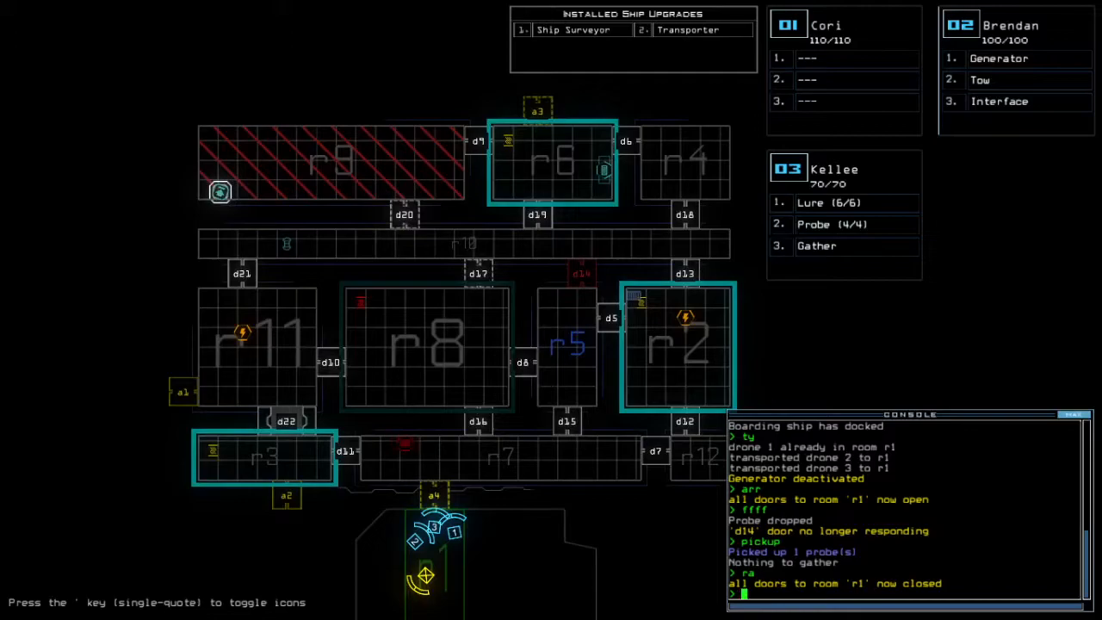
# Leave the derelict with 'out' and accept the 835 score to view the 3rd-place leaderboard
pyautogui.write('out')
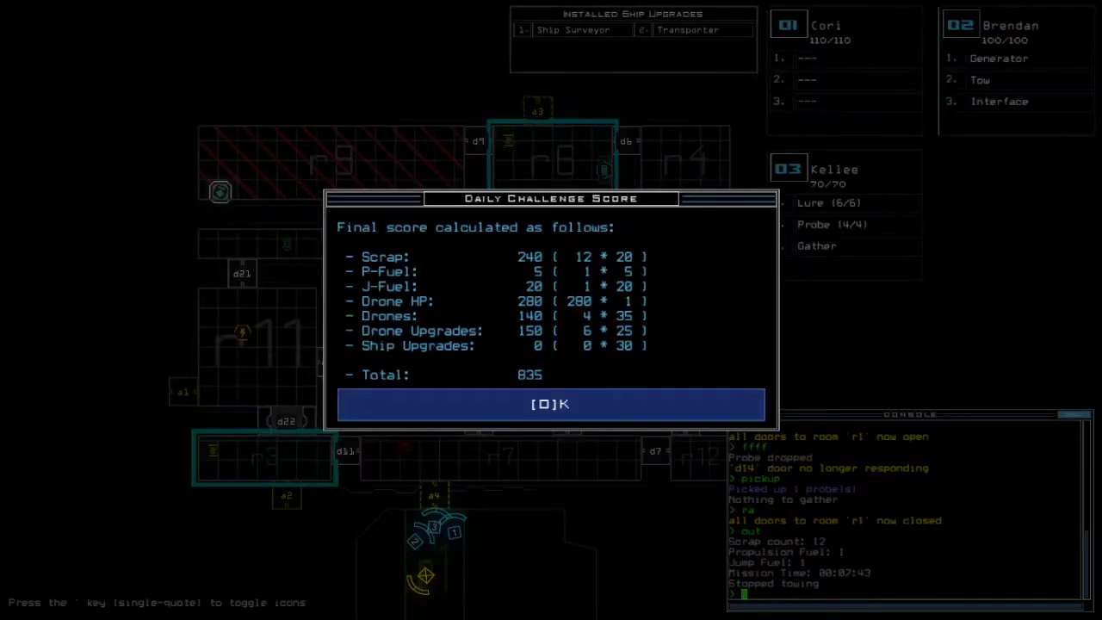
pyautogui.click(551, 403)
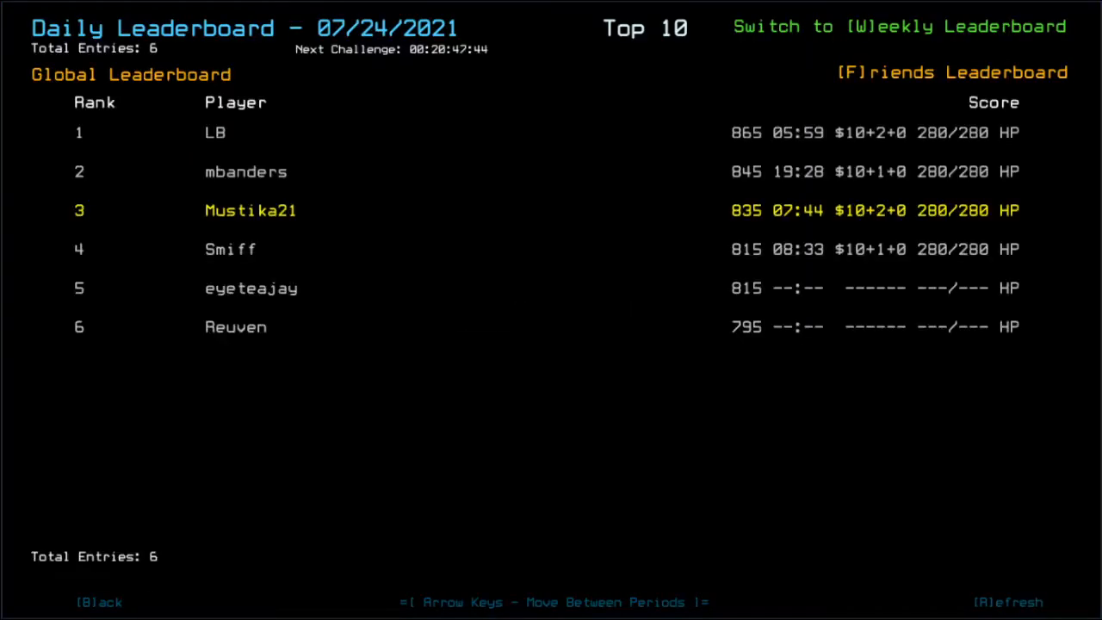